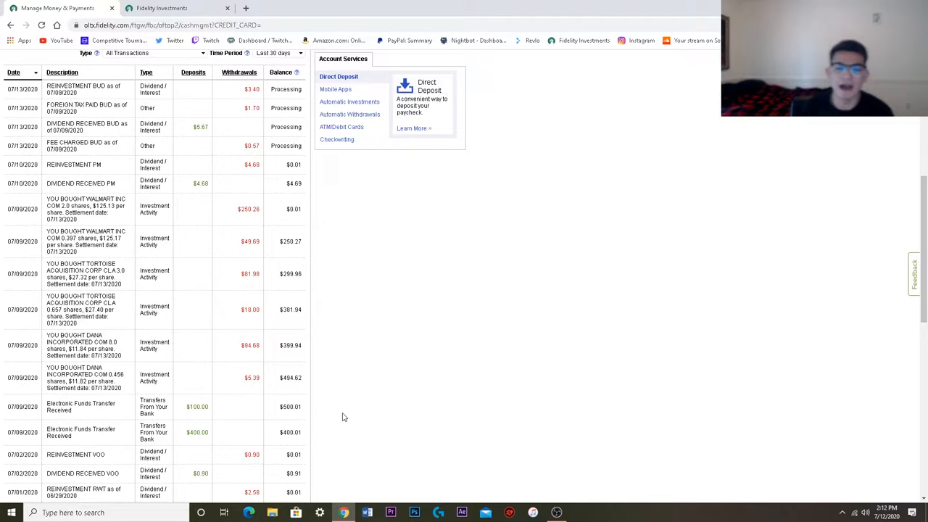
pyautogui.moveTo(127, 391)
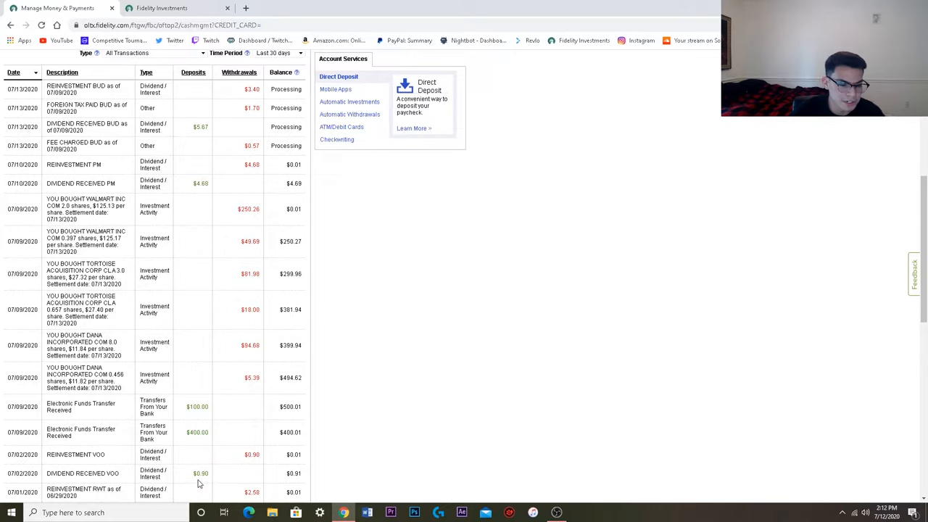
pyautogui.moveTo(200, 443)
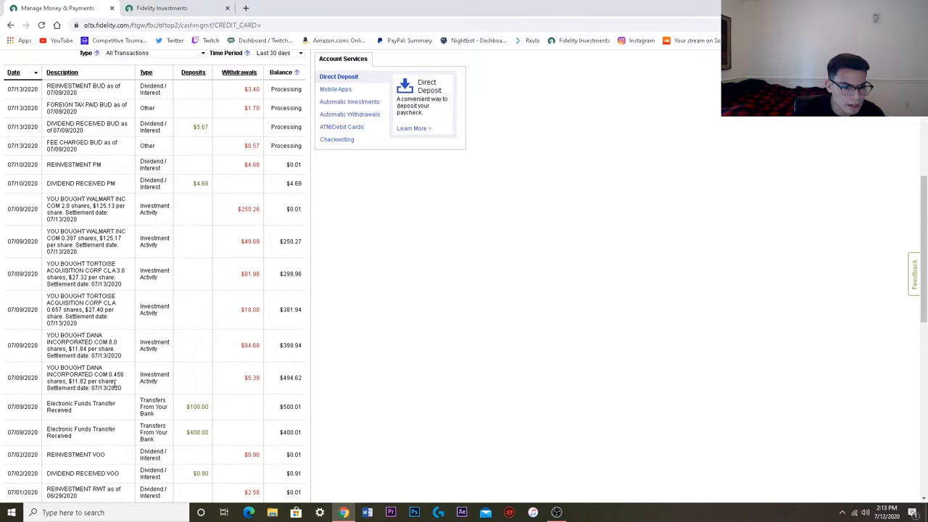
pyautogui.moveTo(127, 388)
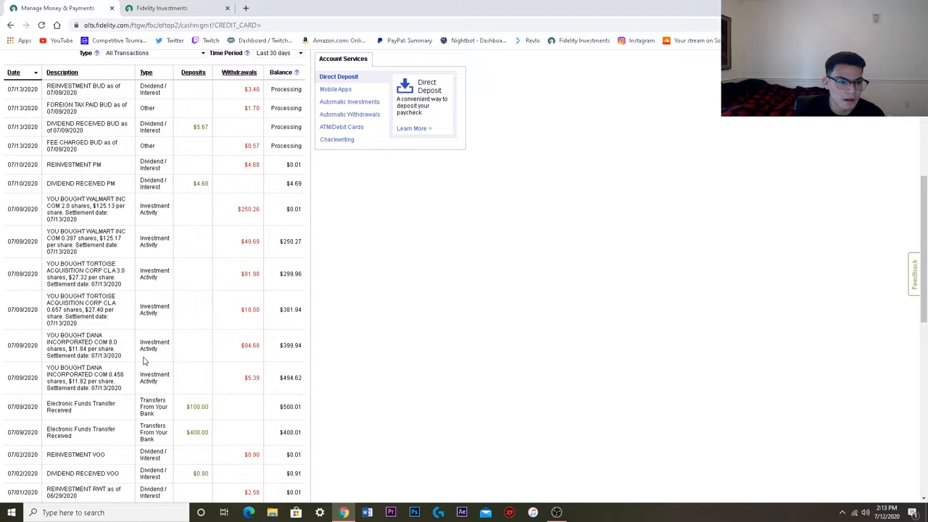
pyautogui.moveTo(102, 415)
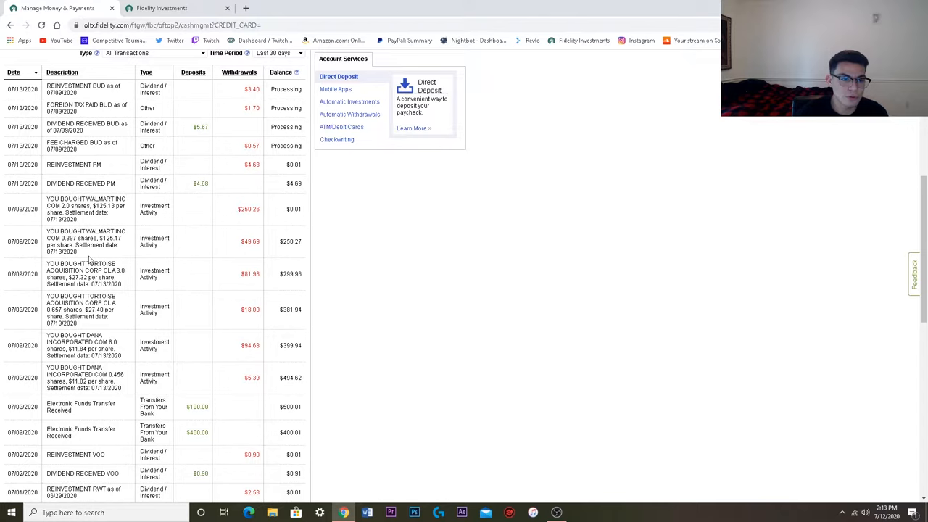
pyautogui.moveTo(123, 311)
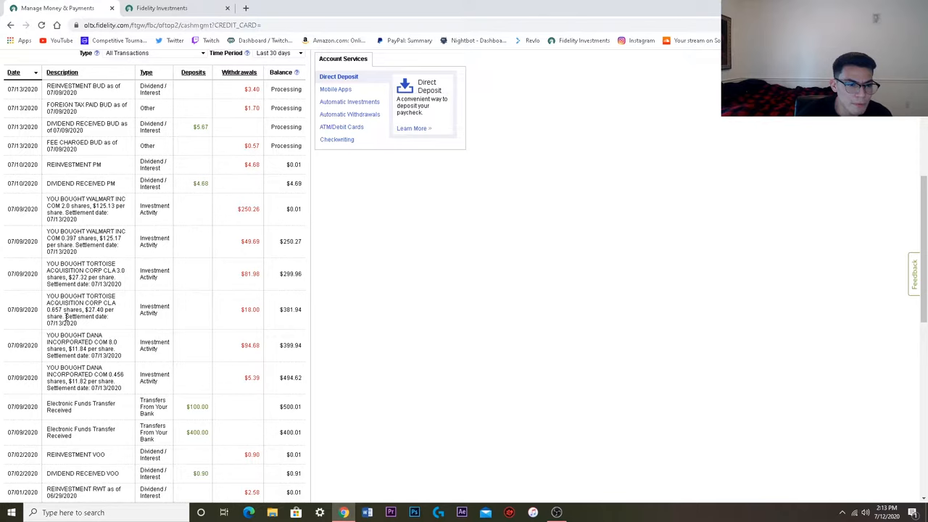
pyautogui.moveTo(317, 305)
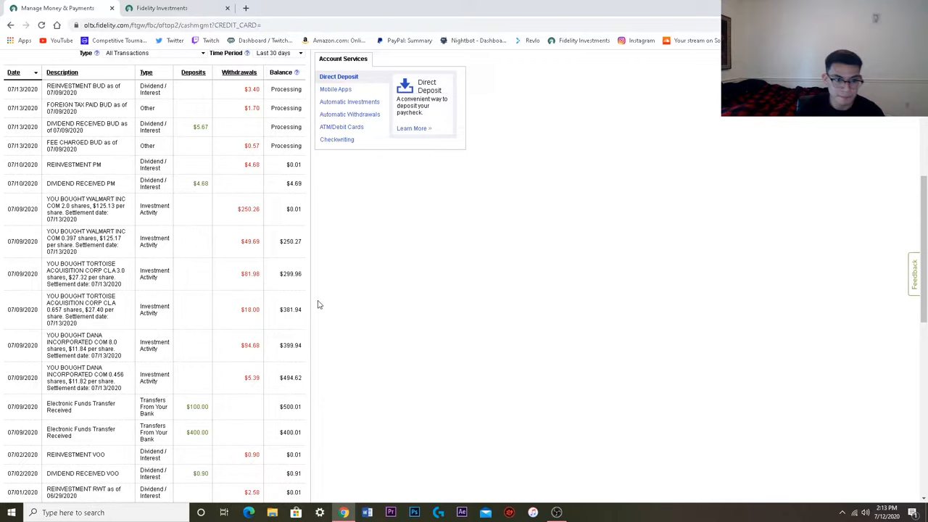
pyautogui.moveTo(92, 258)
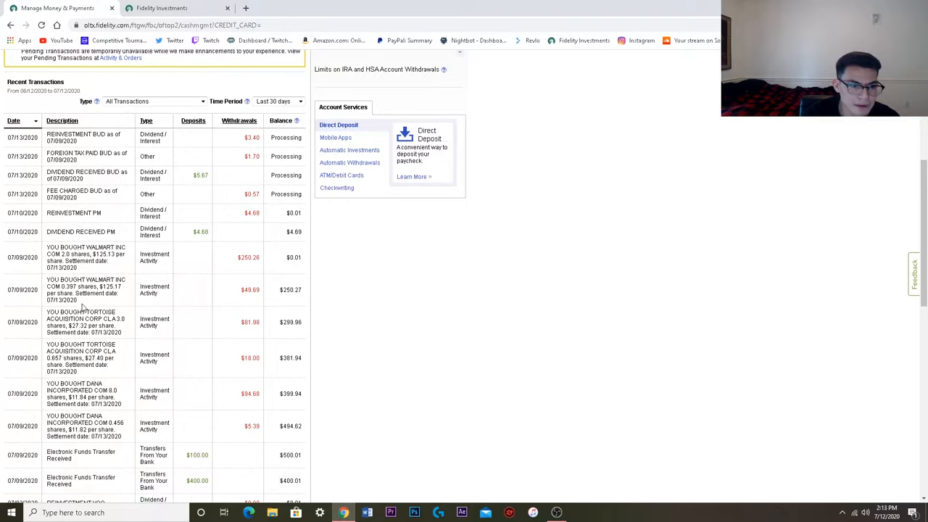
pyautogui.moveTo(154, 271)
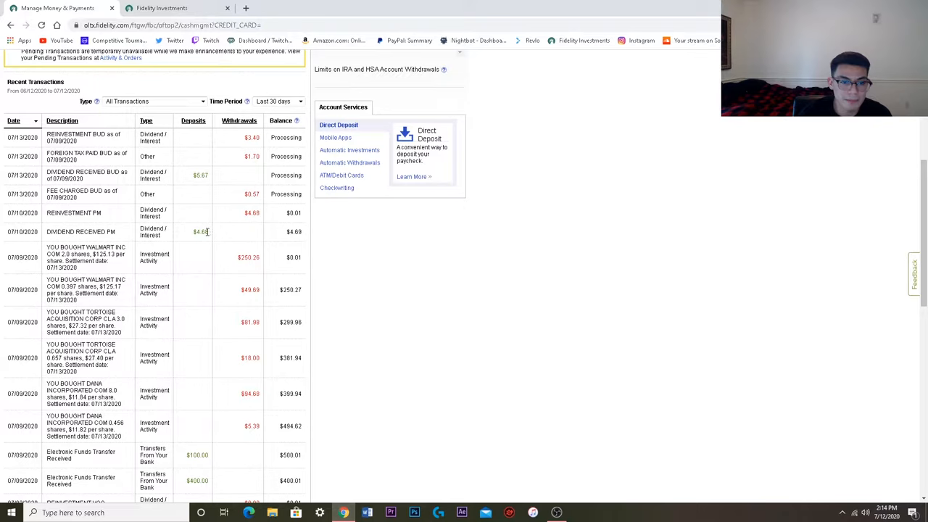
pyautogui.moveTo(203, 267)
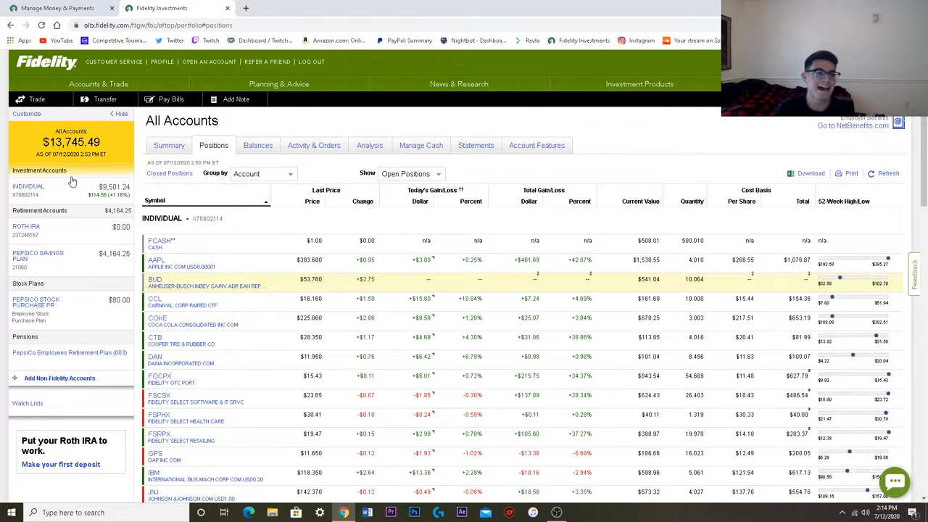
# Scroll through the All Accounts positions table of holdings, prices, gains and values.
pyautogui.scroll(-3)
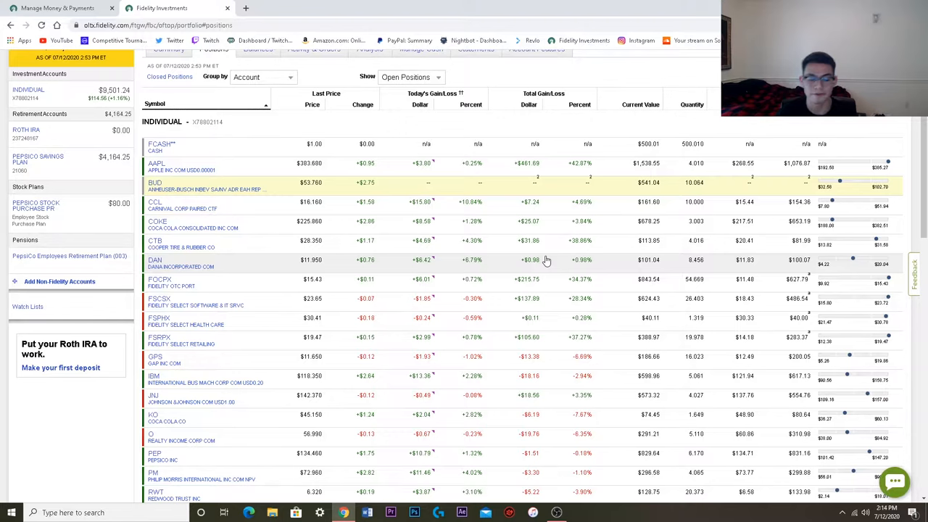
pyautogui.scroll(-3)
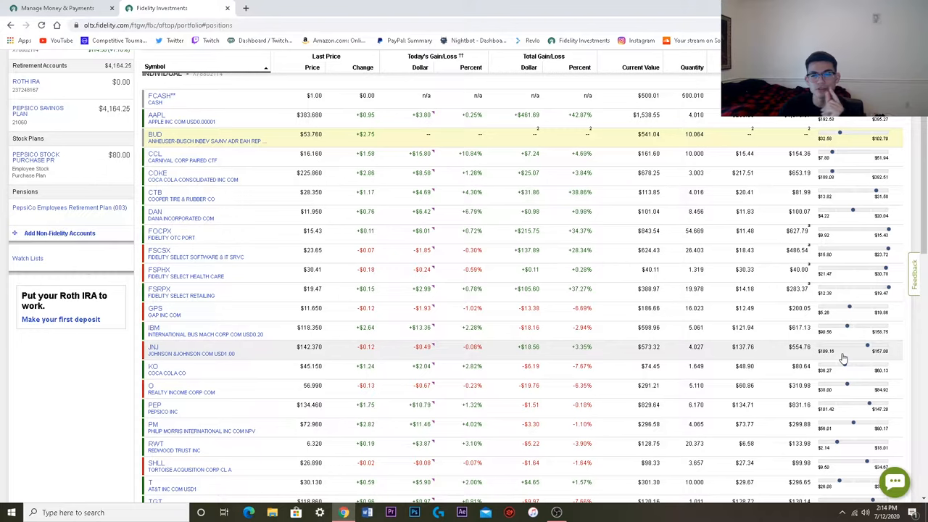
pyautogui.scroll(-3)
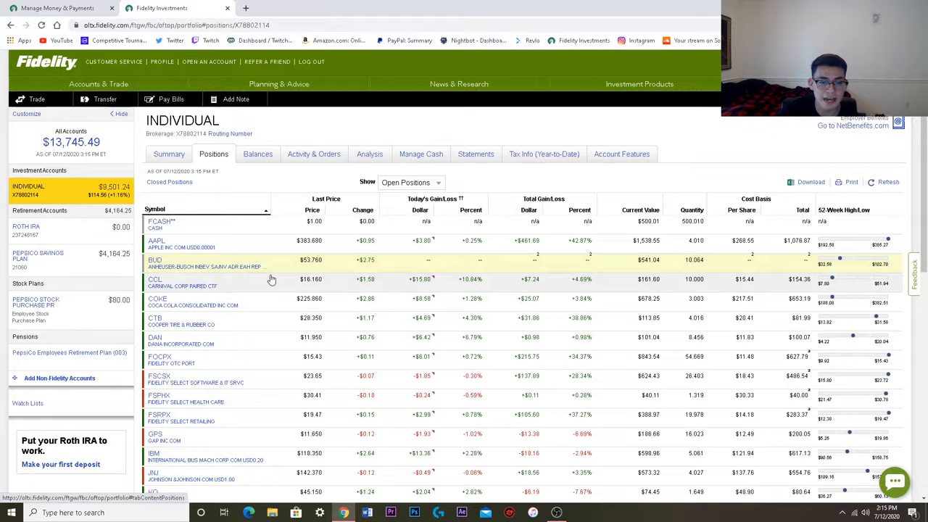
# Scroll the INDIVIDUAL account's positions table down to holdings like Target.
pyautogui.scroll(-3)
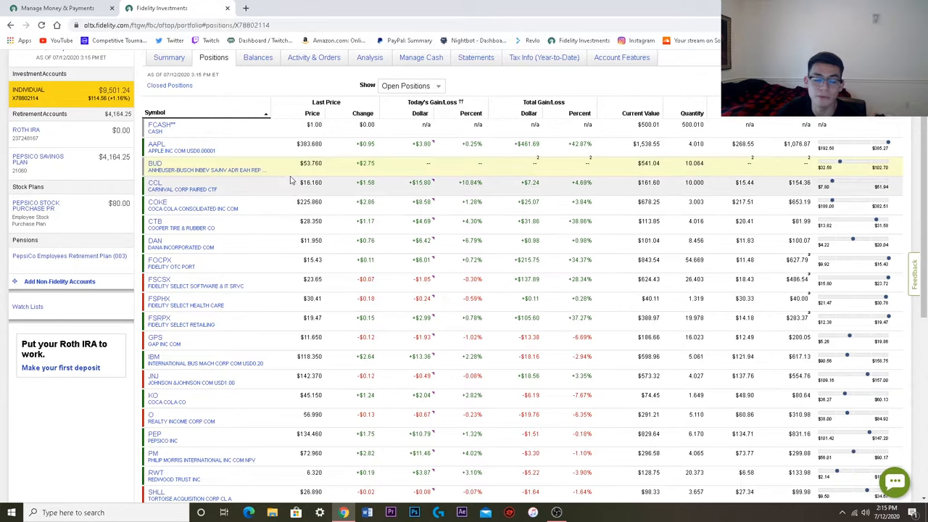
pyautogui.scroll(-3)
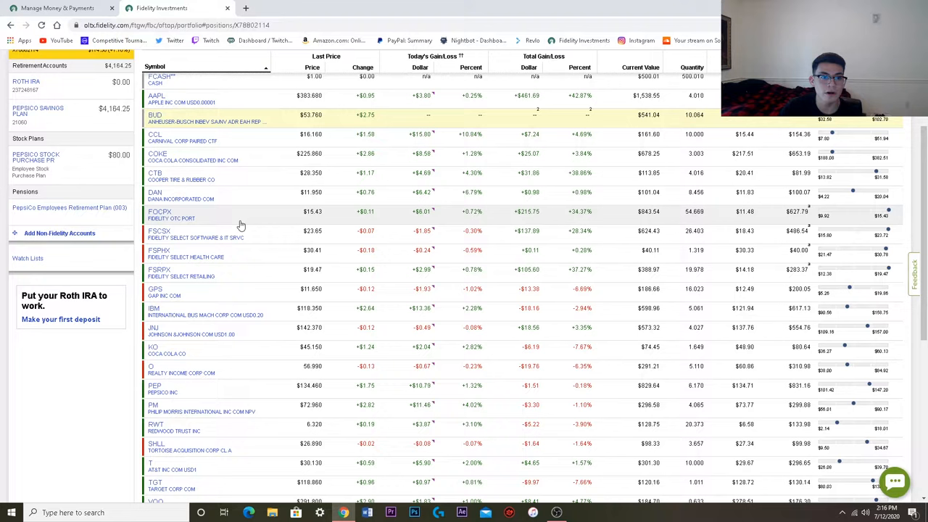
pyautogui.moveTo(660, 203)
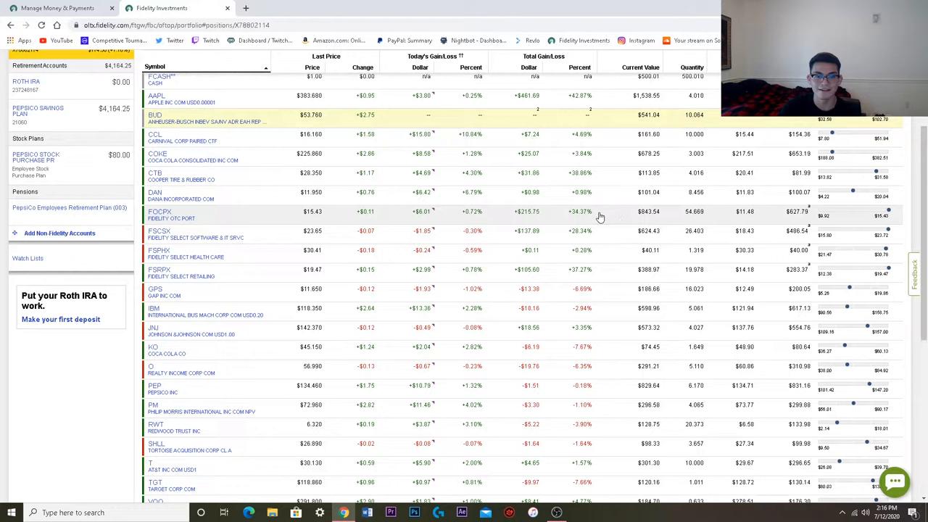
pyautogui.moveTo(591, 231)
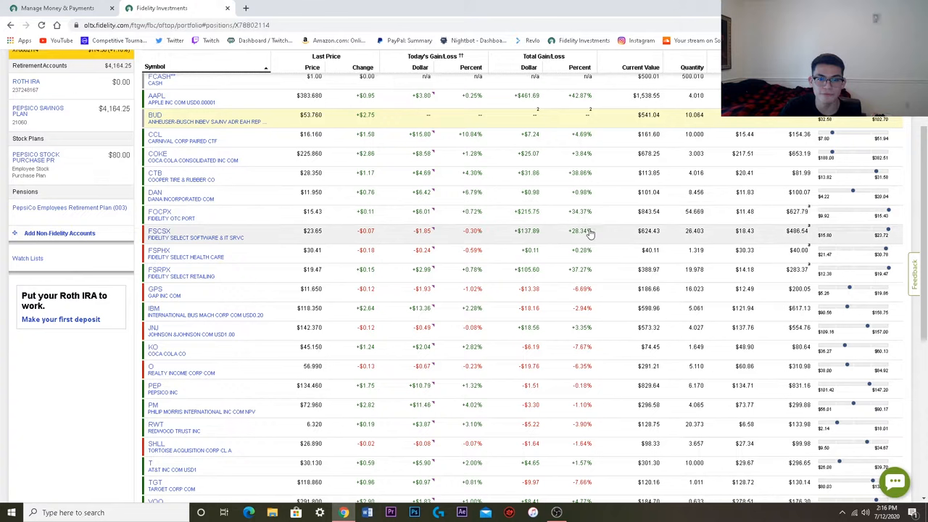
pyautogui.moveTo(277, 245)
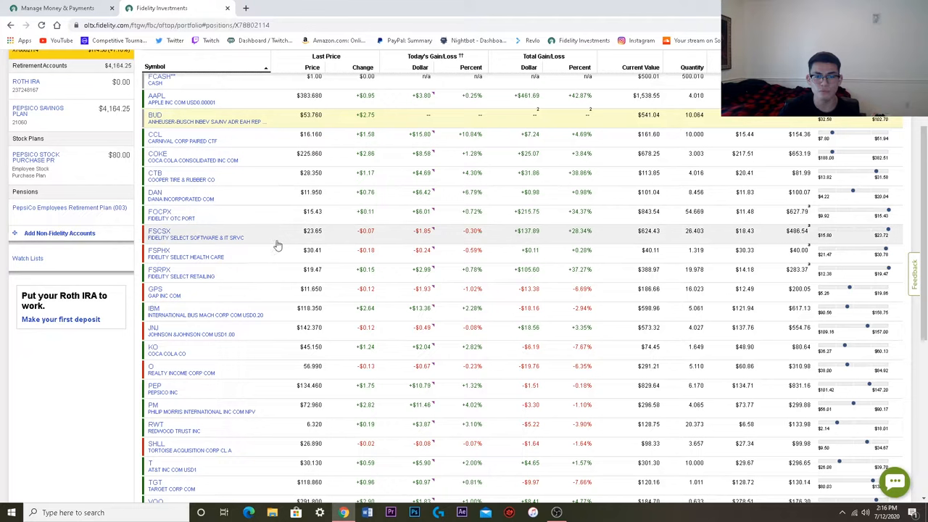
pyautogui.moveTo(530, 243)
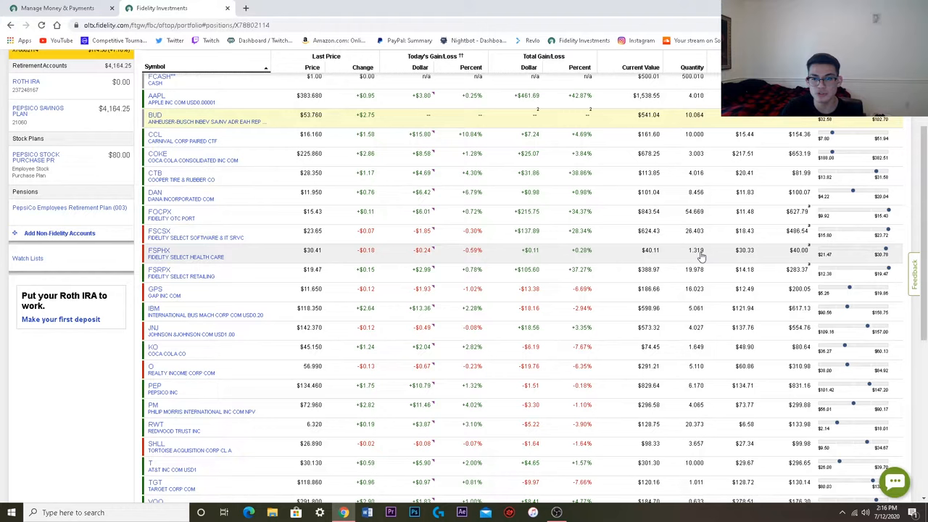
pyautogui.moveTo(426, 281)
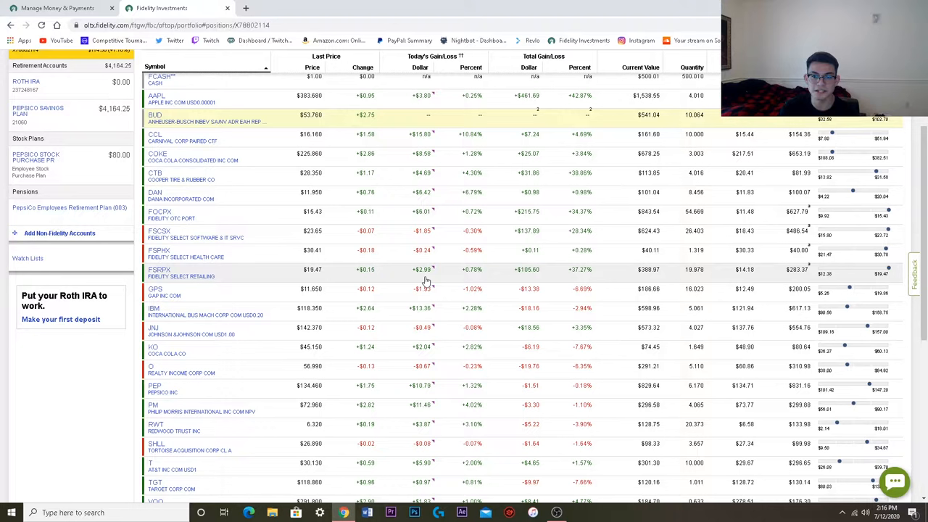
pyautogui.moveTo(308, 285)
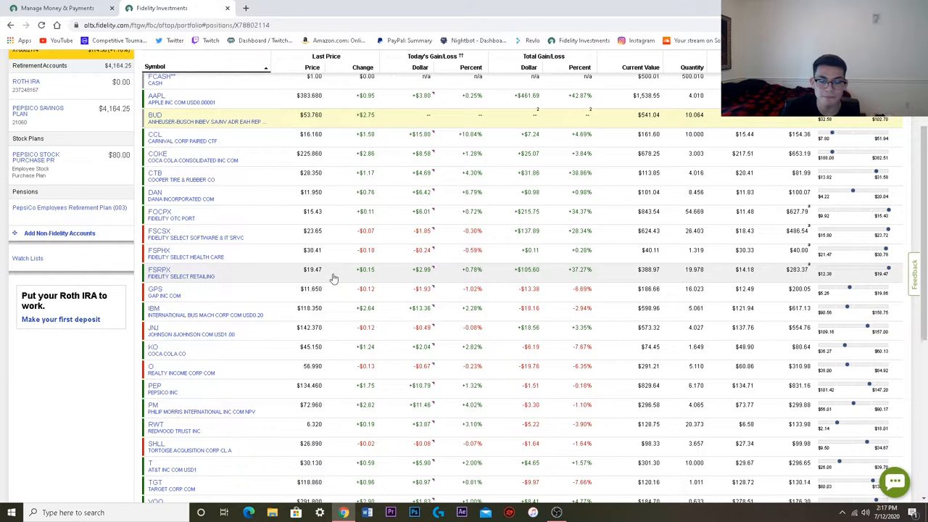
pyautogui.moveTo(523, 286)
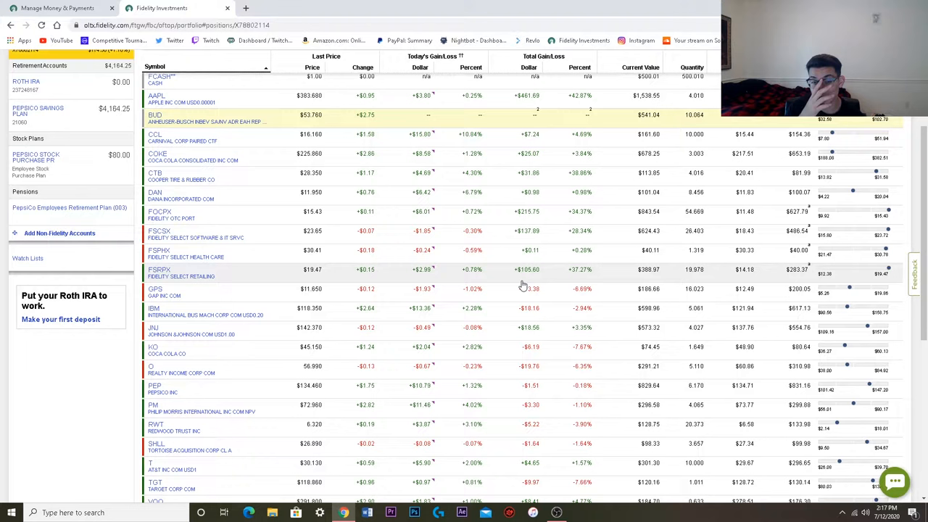
pyautogui.moveTo(187, 315)
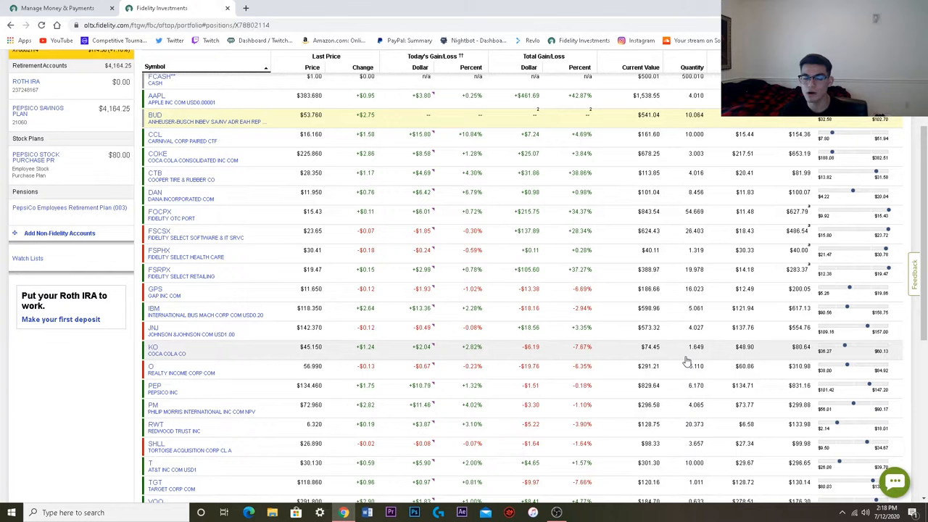
pyautogui.moveTo(292, 381)
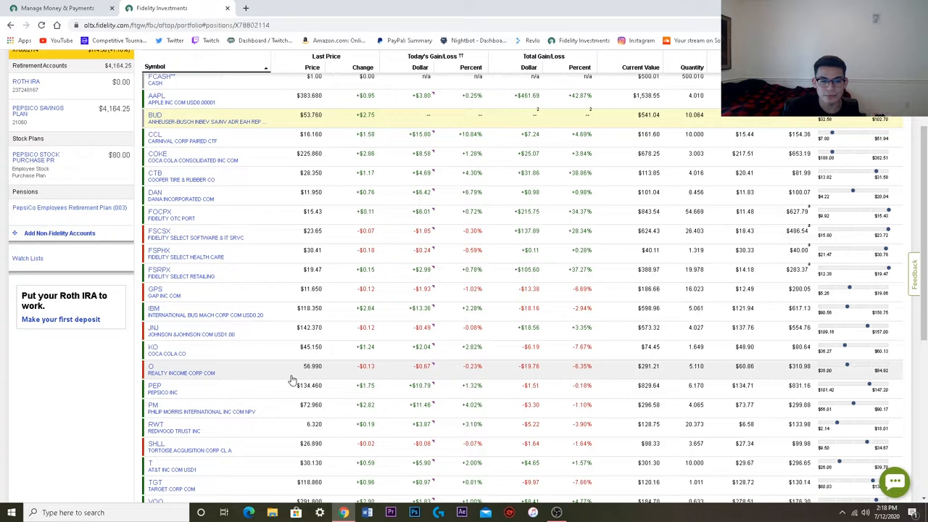
pyautogui.scroll(-3)
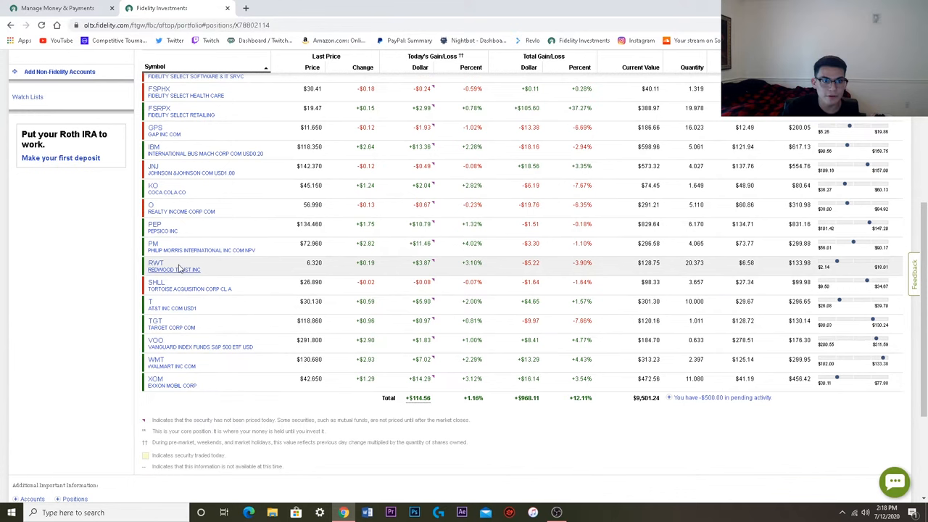
pyautogui.moveTo(565, 211)
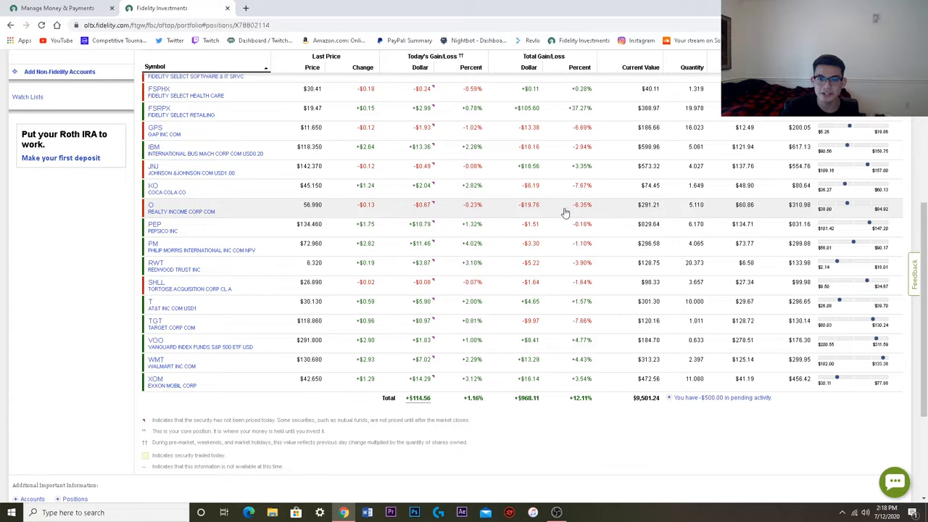
pyautogui.moveTo(536, 237)
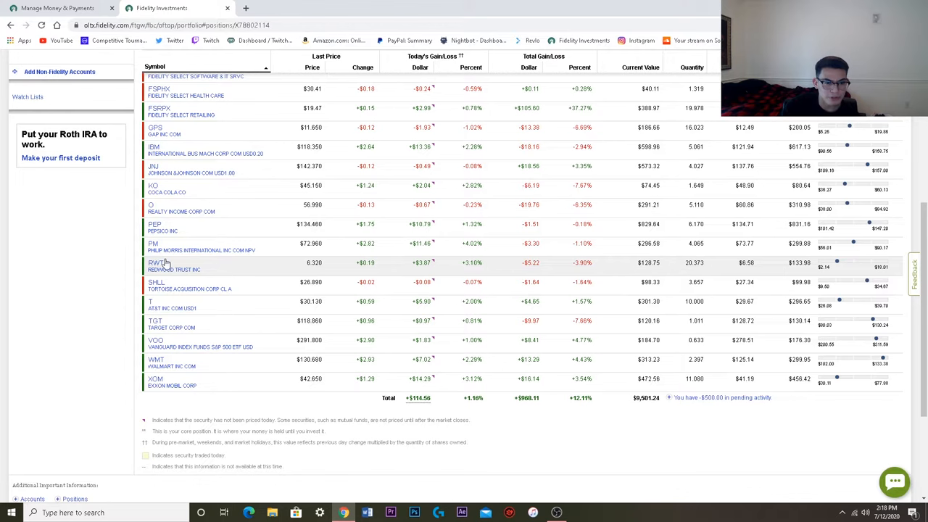
pyautogui.moveTo(536, 273)
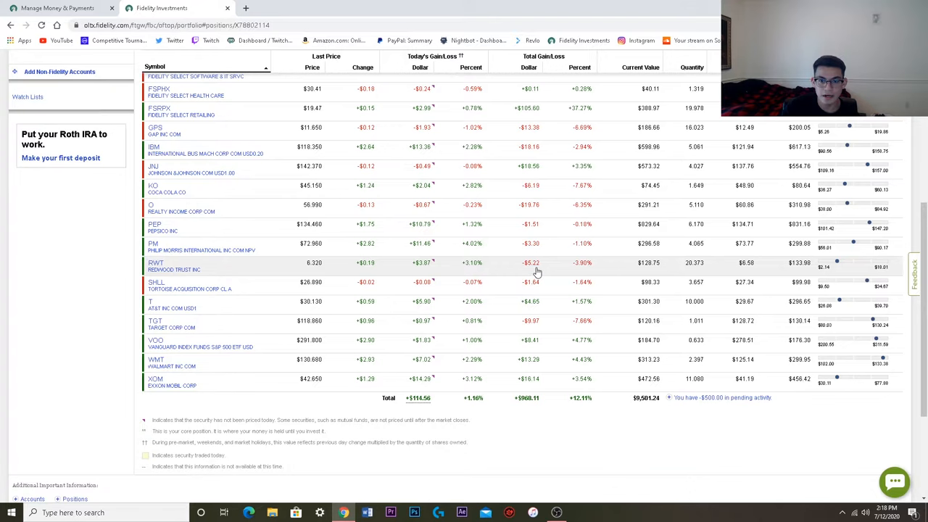
pyautogui.moveTo(611, 291)
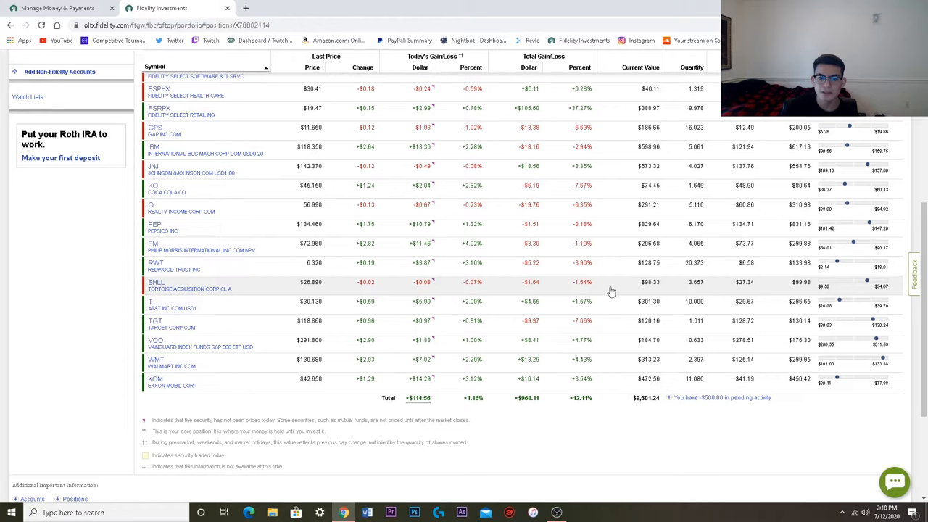
pyautogui.moveTo(598, 289)
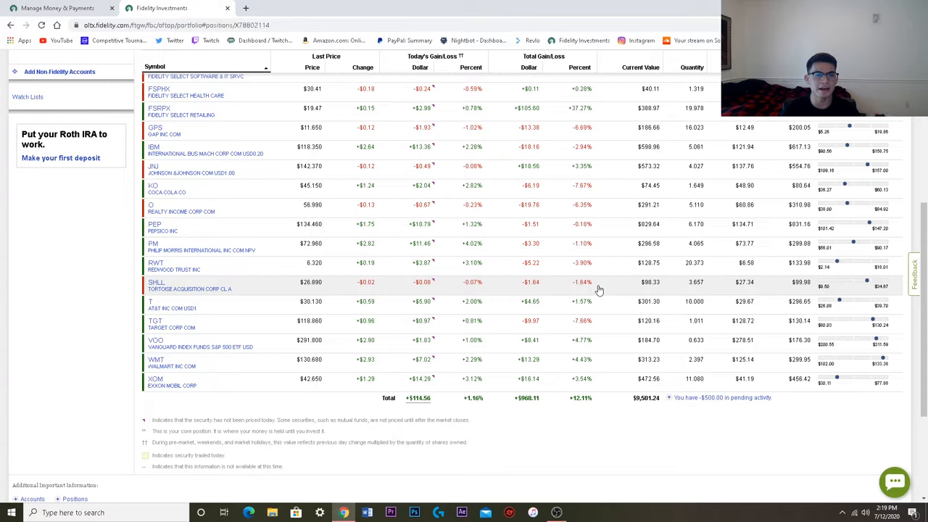
pyautogui.moveTo(691, 314)
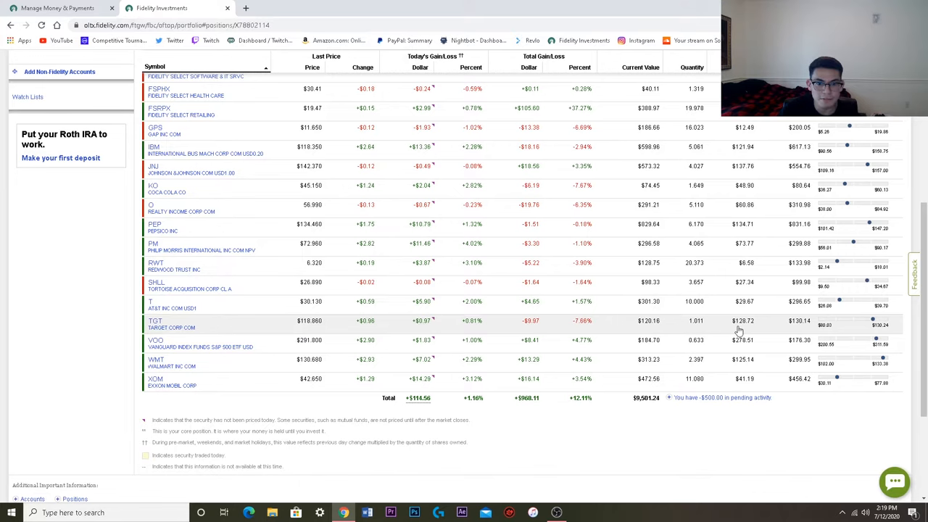
pyautogui.moveTo(240, 355)
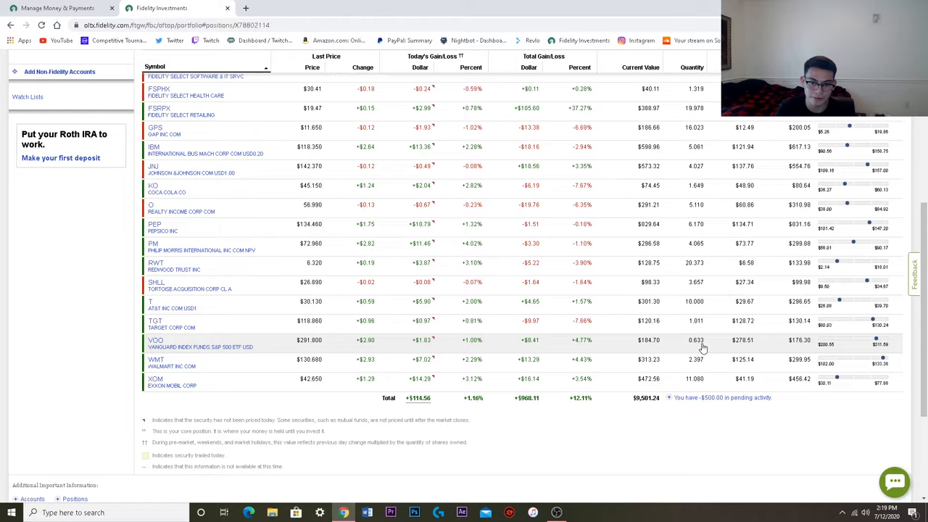
pyautogui.moveTo(797, 371)
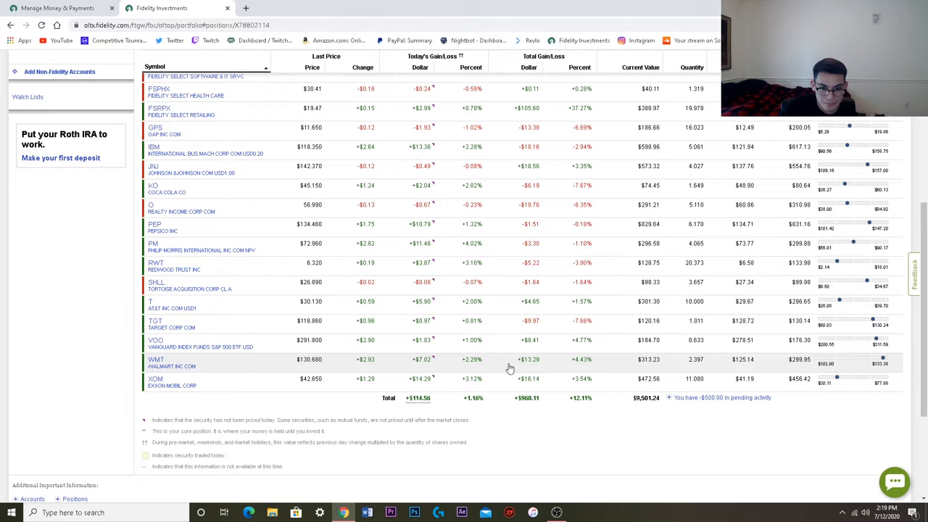
pyautogui.moveTo(429, 369)
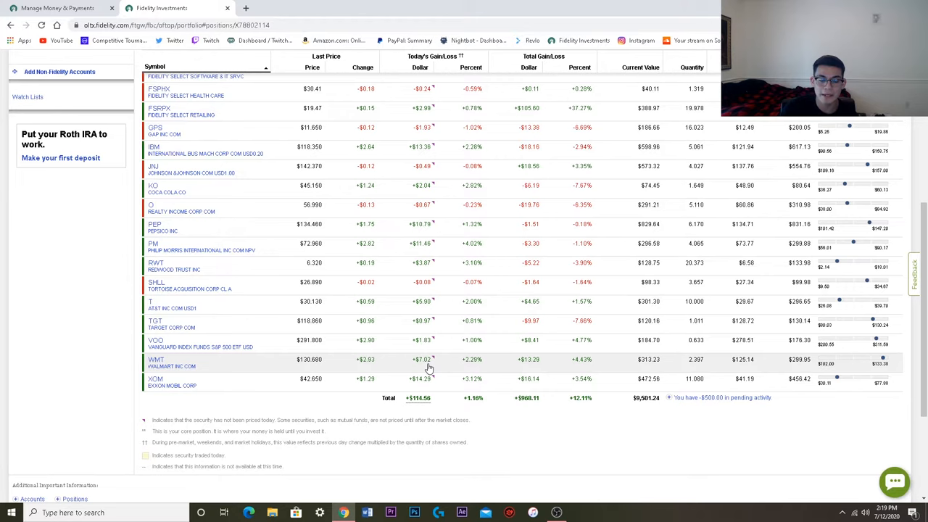
pyautogui.moveTo(285, 406)
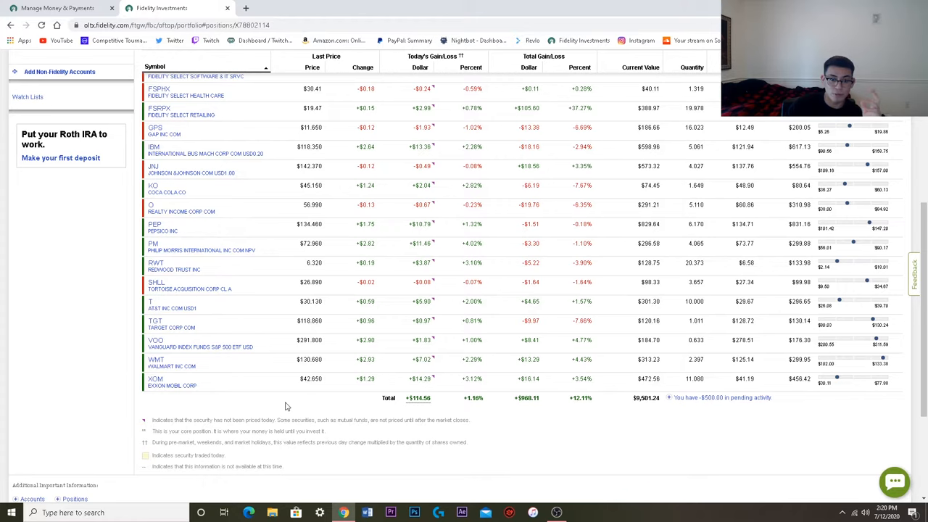
pyautogui.moveTo(538, 392)
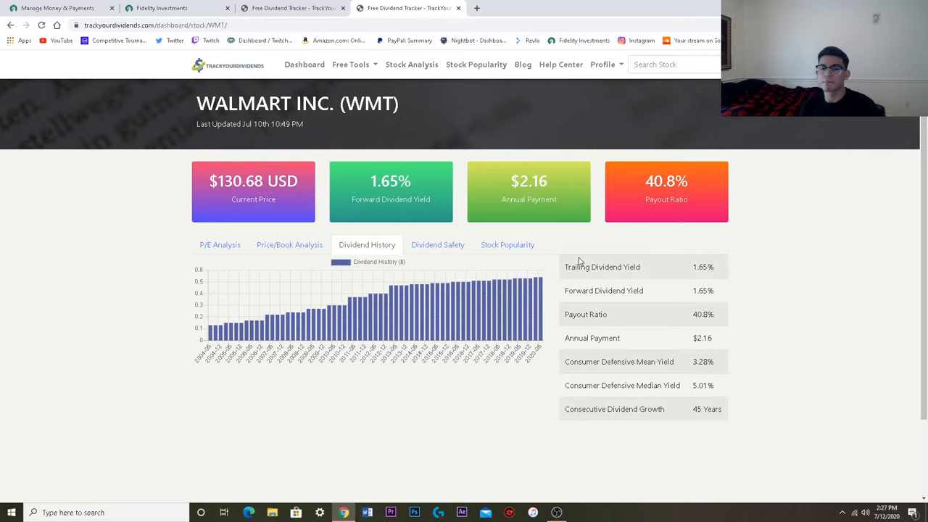
pyautogui.moveTo(723, 416)
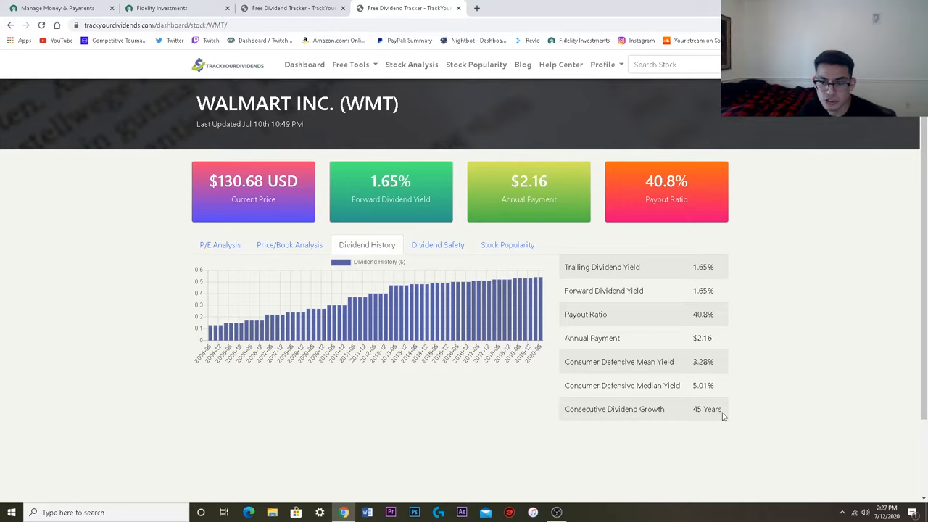
pyautogui.moveTo(536, 363)
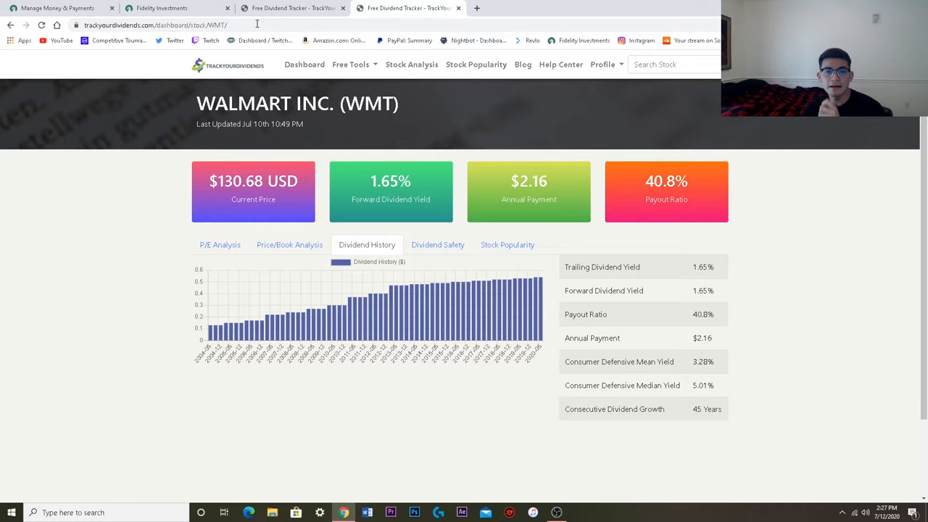
# Switch to the browser tab with the Dana Incorporated dividend page.
pyautogui.click(406, 8)
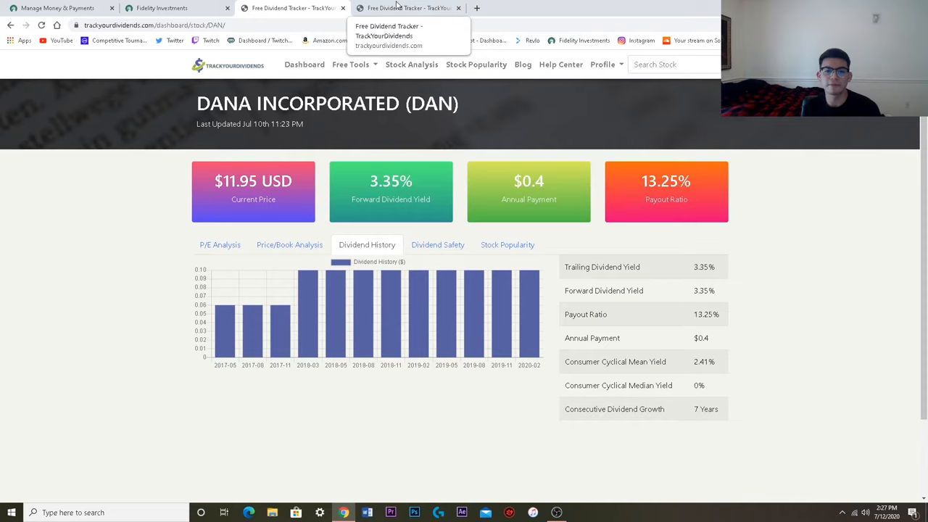
# Open the Free Tools menu listing diversification, upcoming dividends and portfolio history.
pyautogui.click(350, 65)
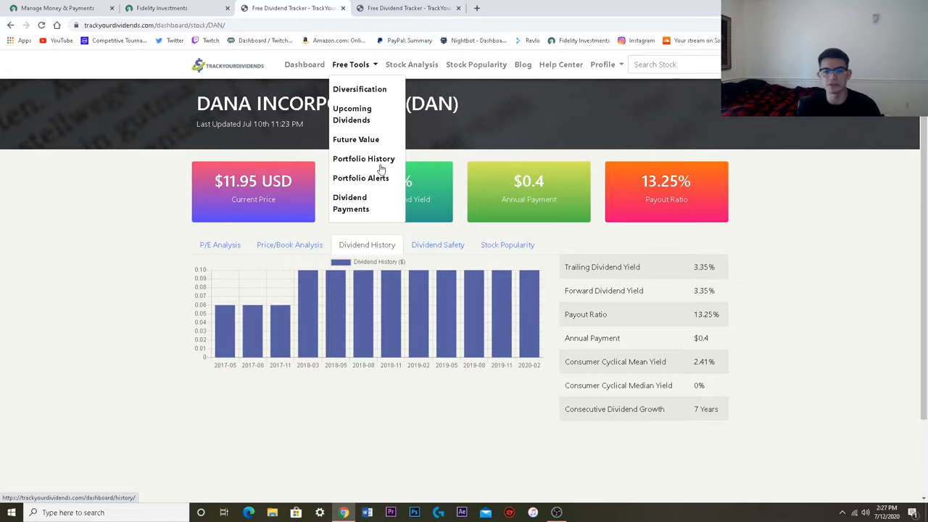
pyautogui.moveTo(386, 130)
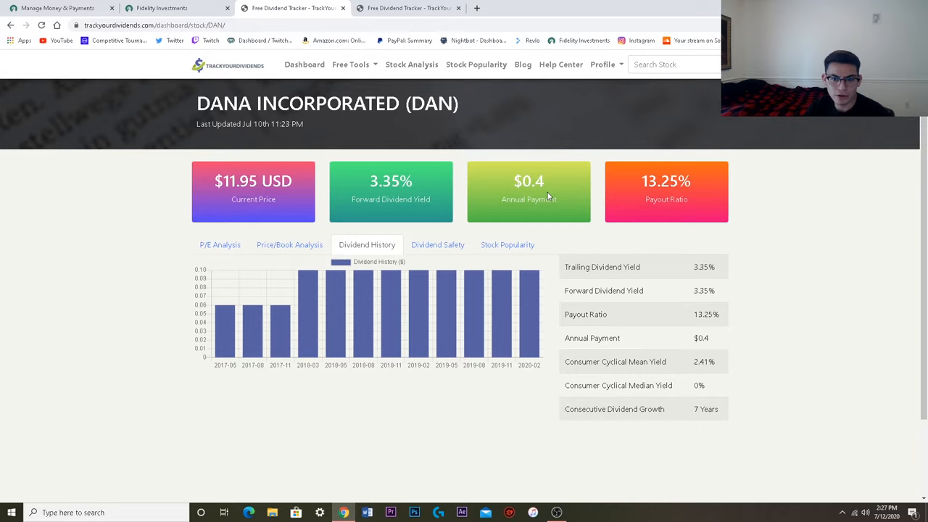
pyautogui.moveTo(561, 223)
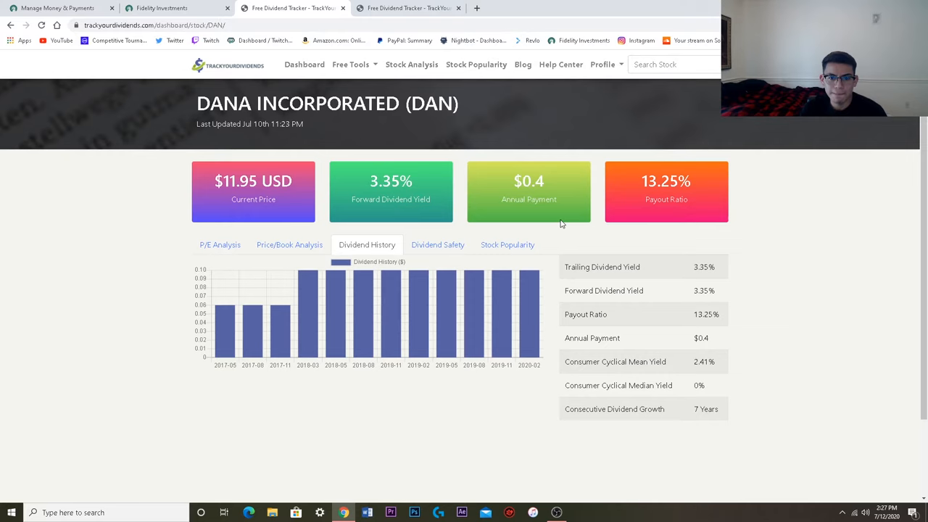